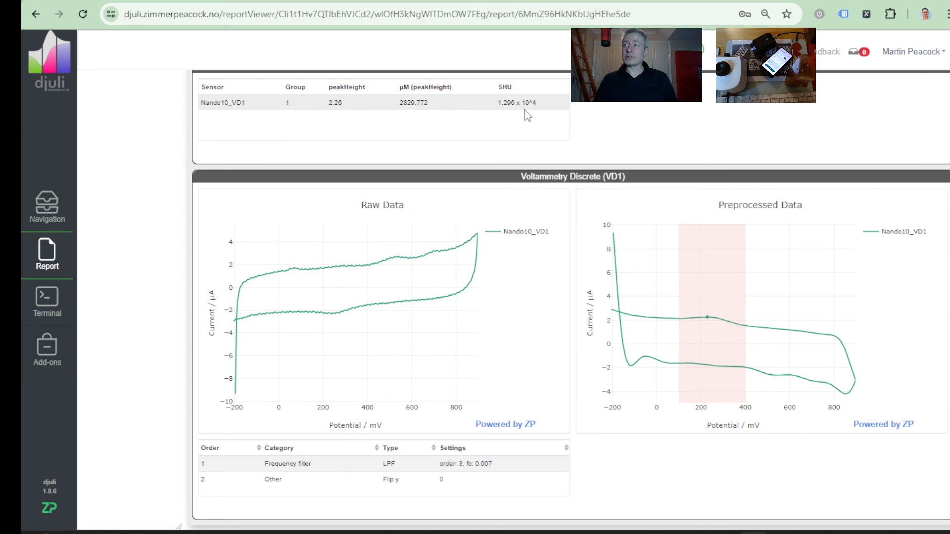
mouse_move(568, 332)
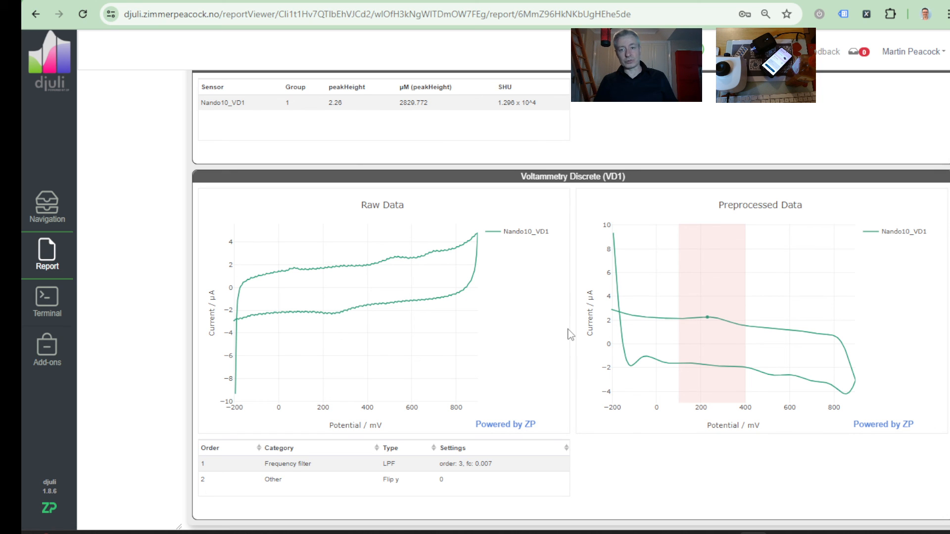
mouse_move(707, 281)
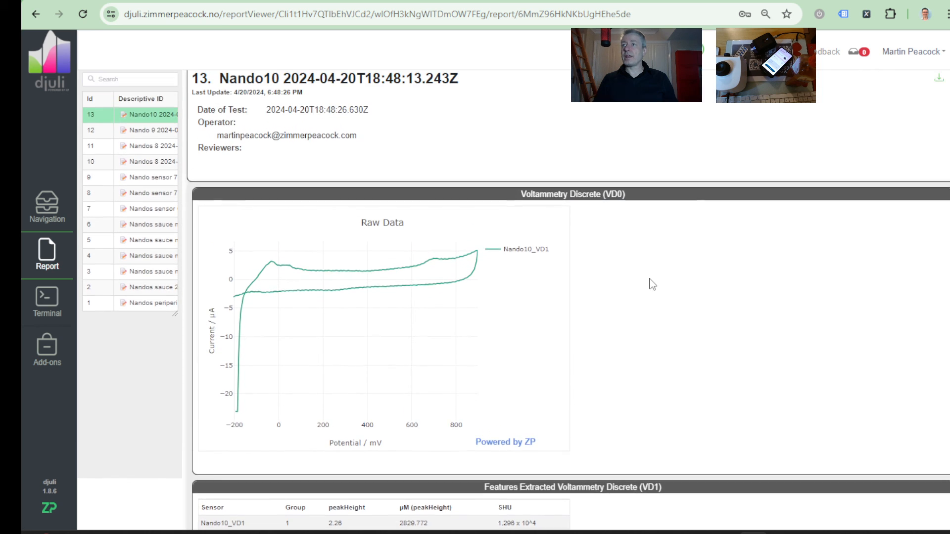
scroll(down, 3)
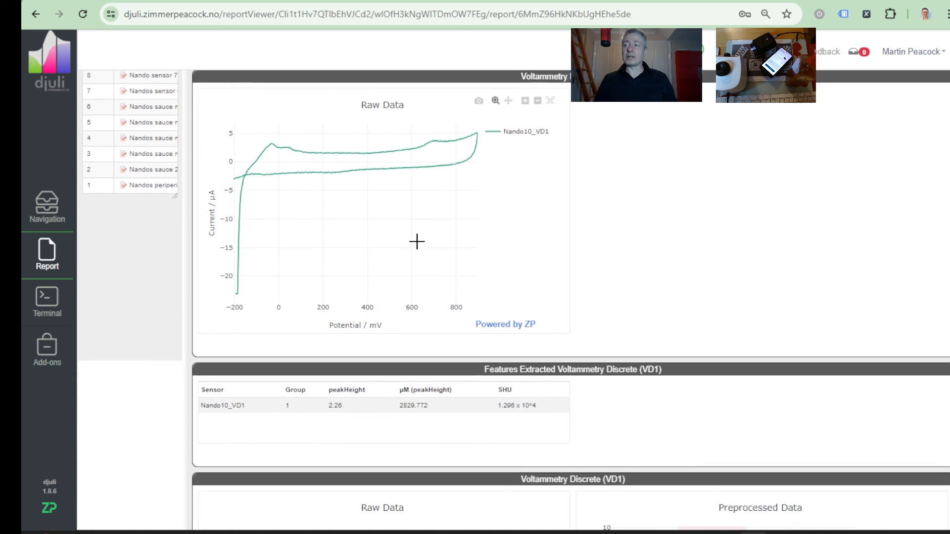
scroll(down, 3)
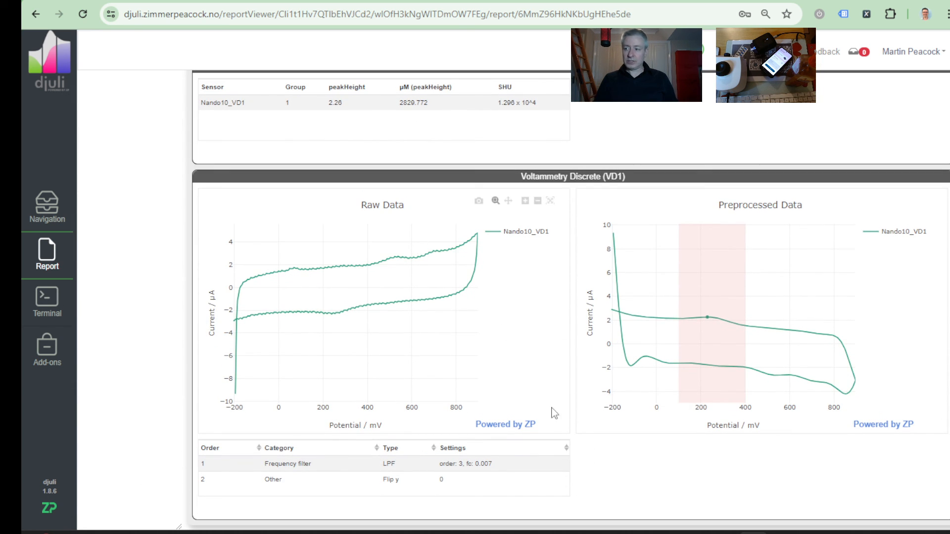